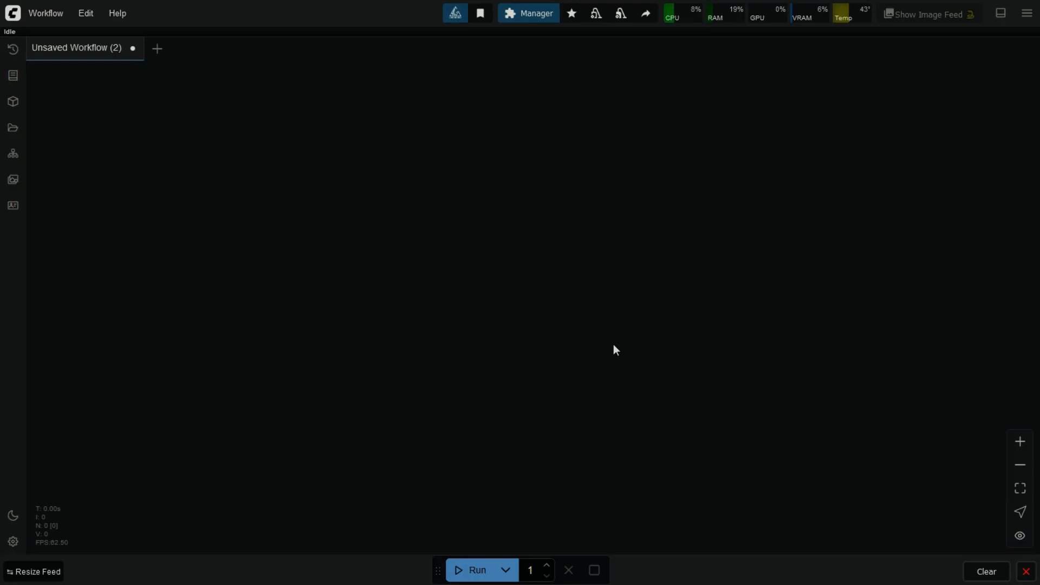
mouse_move(513, 42)
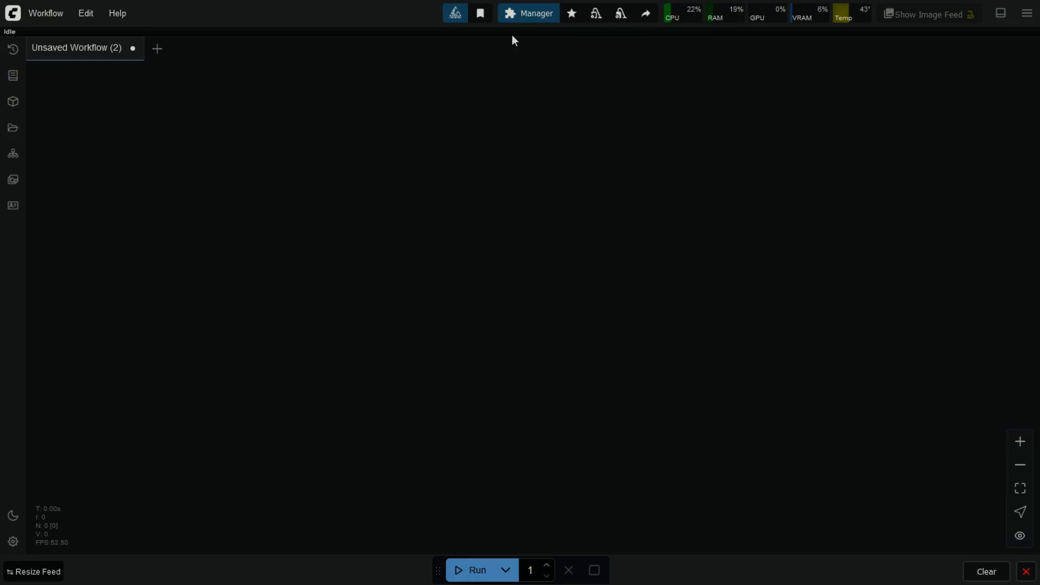
Step: Bring up the ComfyUI Manager main menu from the top toolbar
left_click(527, 13)
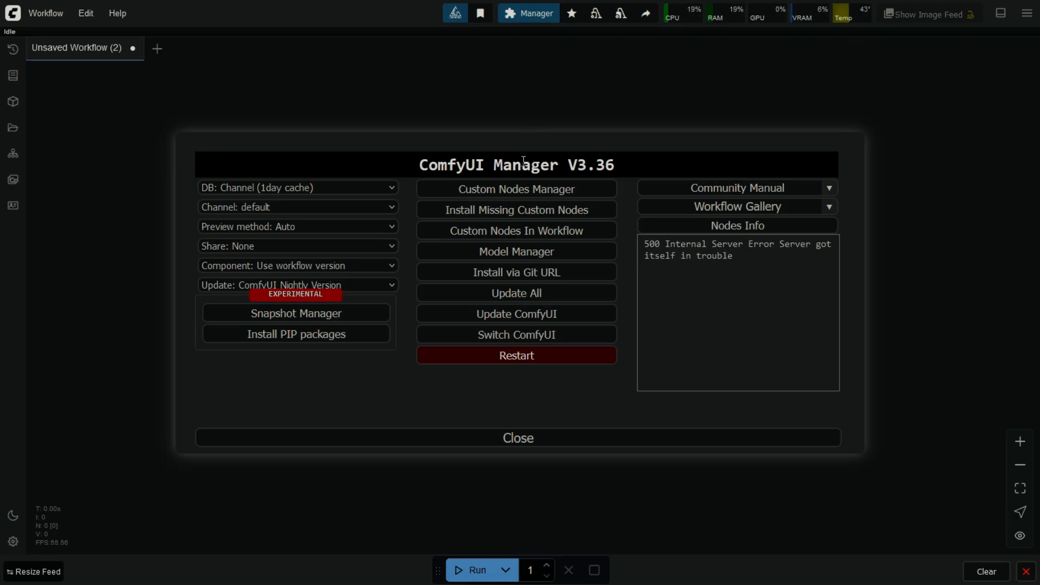
mouse_move(527, 199)
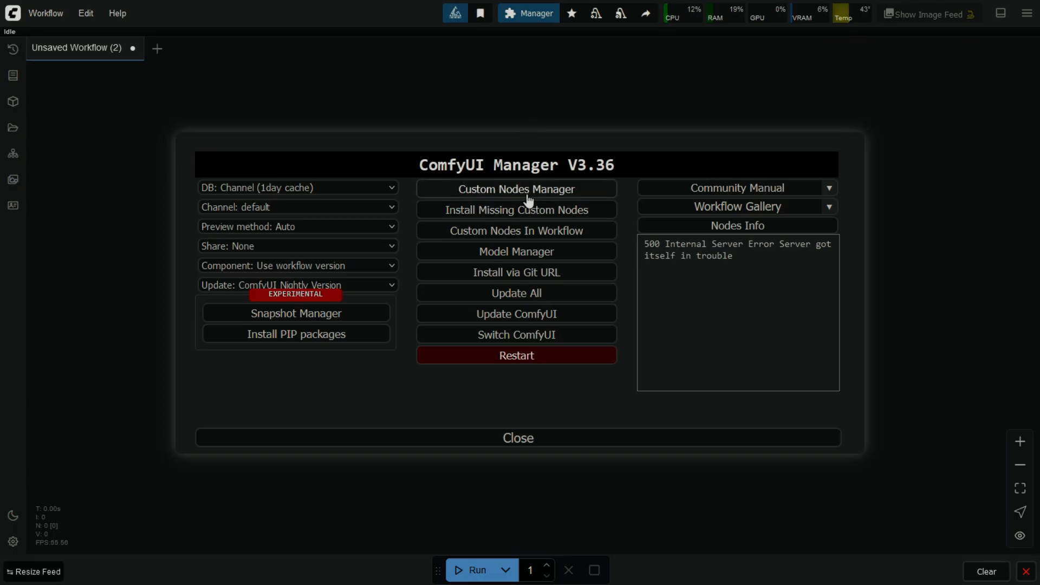
Step: In Custom Nodes Manager, search 'wan' and try updating ComfyUI-WanVideoWrapper
left_click(516, 188)
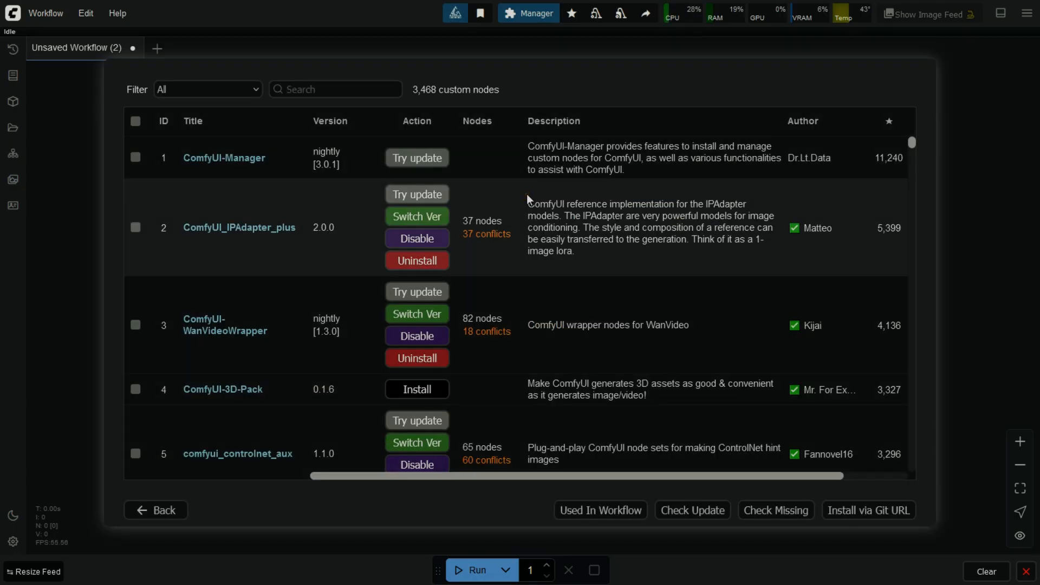
left_click(335, 89)
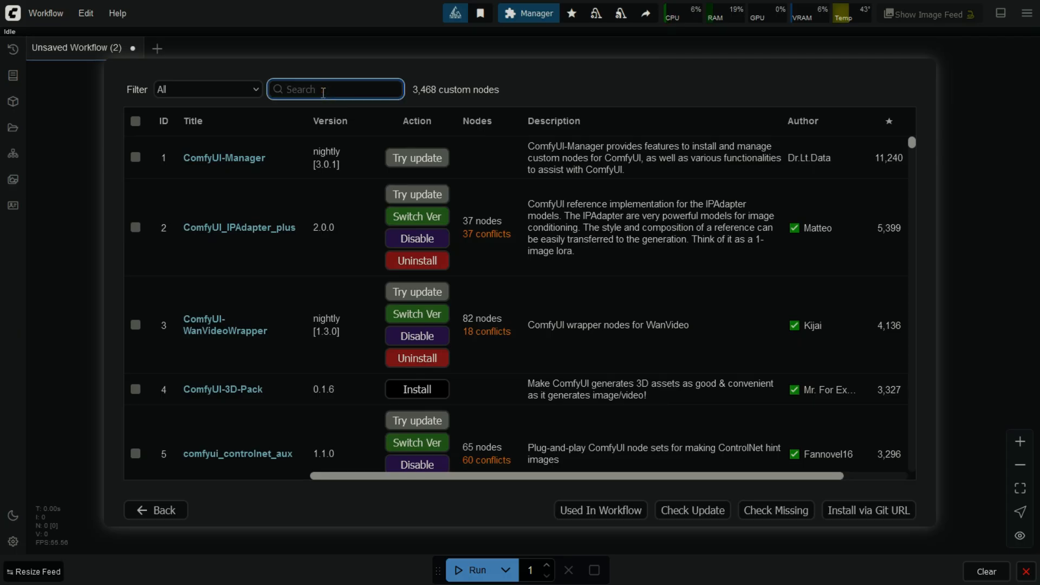
type("wan")
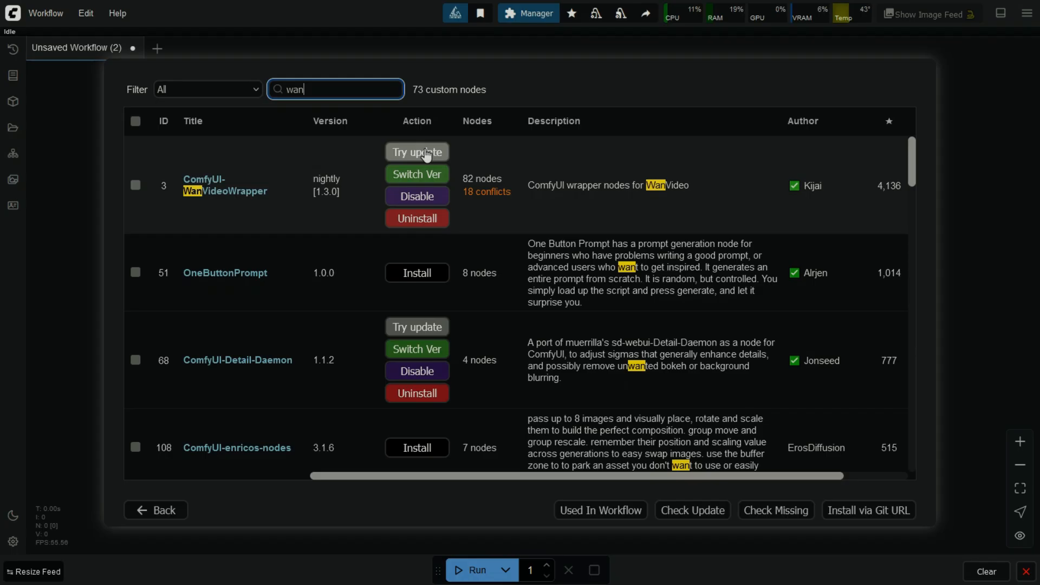
mouse_move(425, 156)
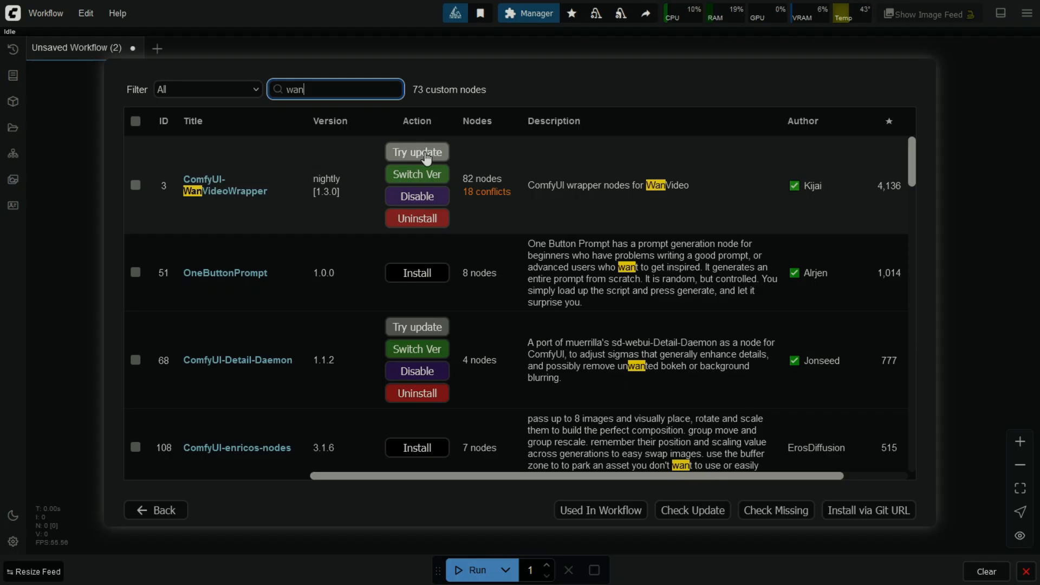
left_click(155, 510)
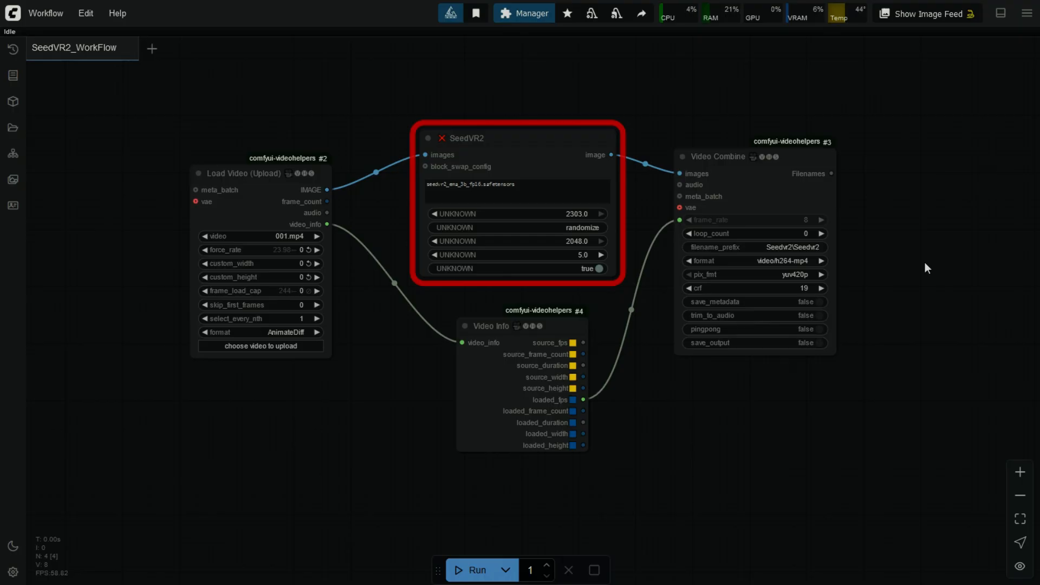
Step: Reopen the Manager to list the workflow's custom node packs
left_click(524, 13)
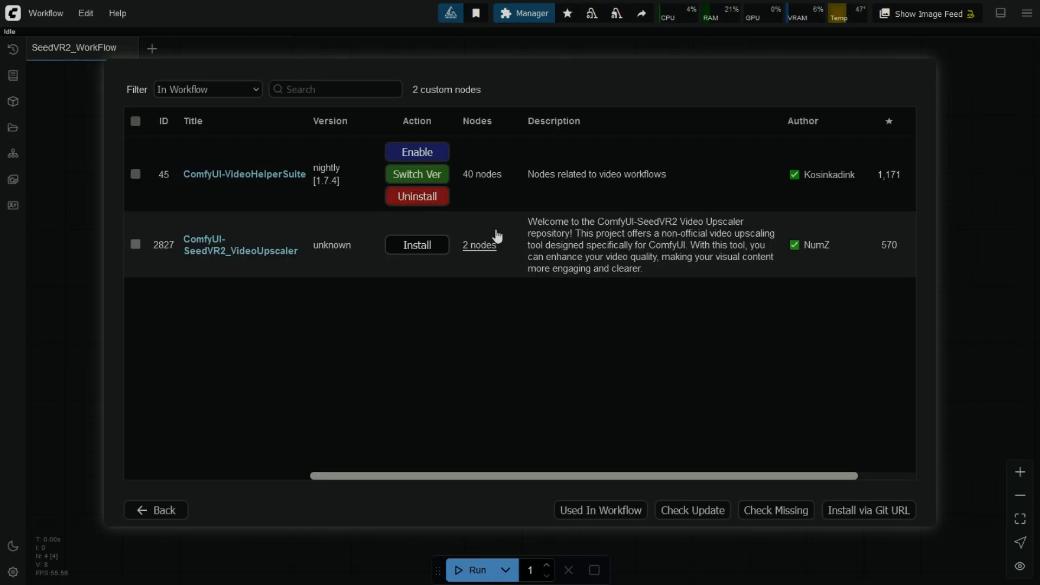
mouse_move(290, 194)
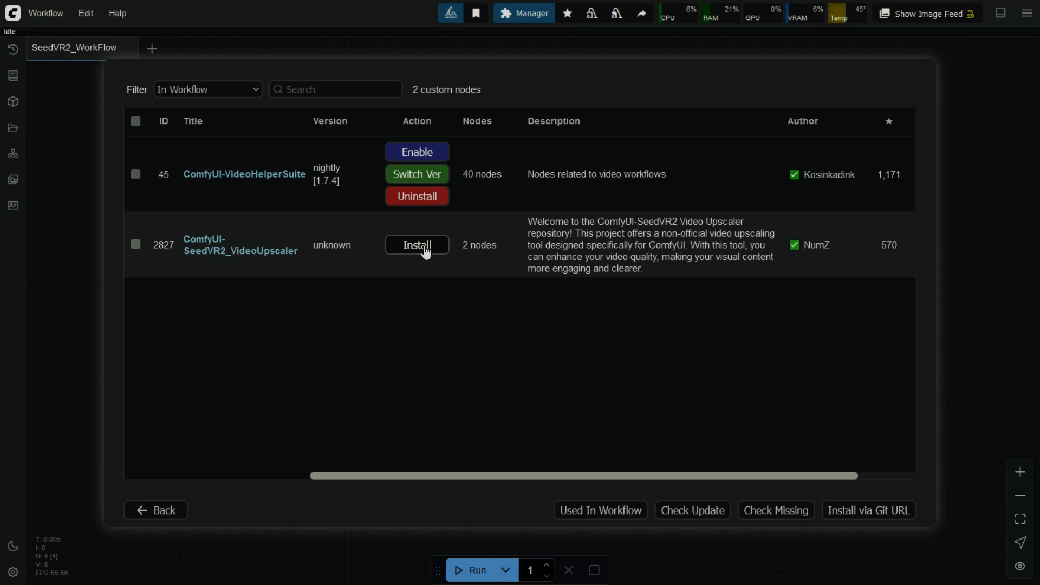
mouse_move(499, 463)
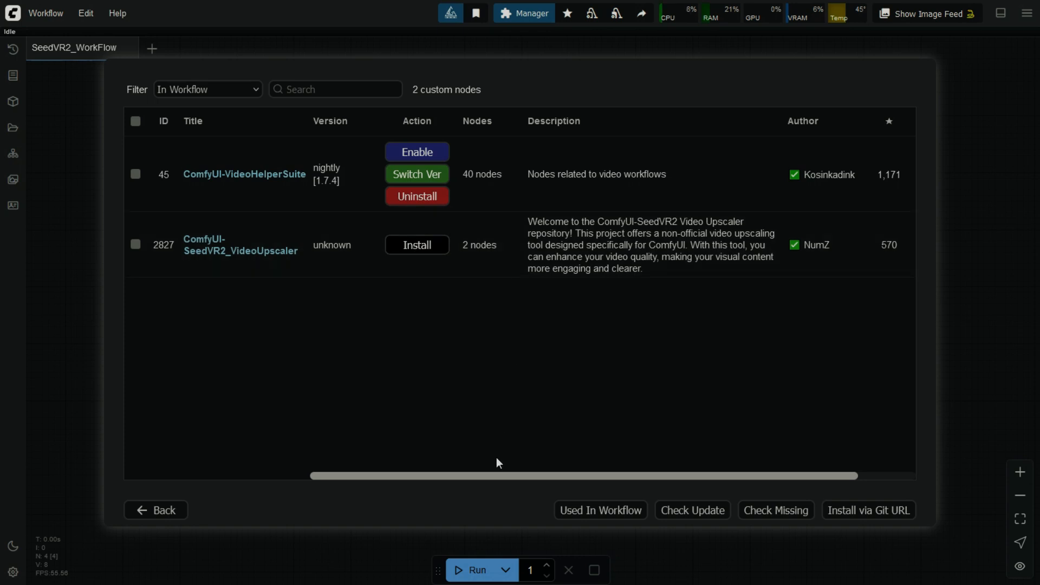
Step: Run Check Missing, finding only ComfyUI-SeedVR2_VideoUpscaler, then return to the main menu
left_click(773, 511)
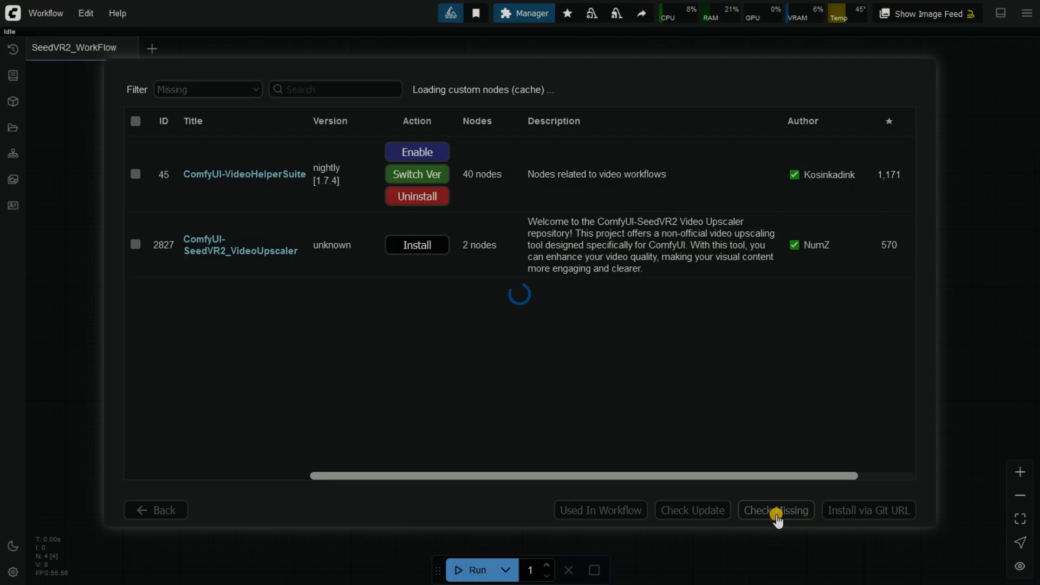
left_click(775, 510)
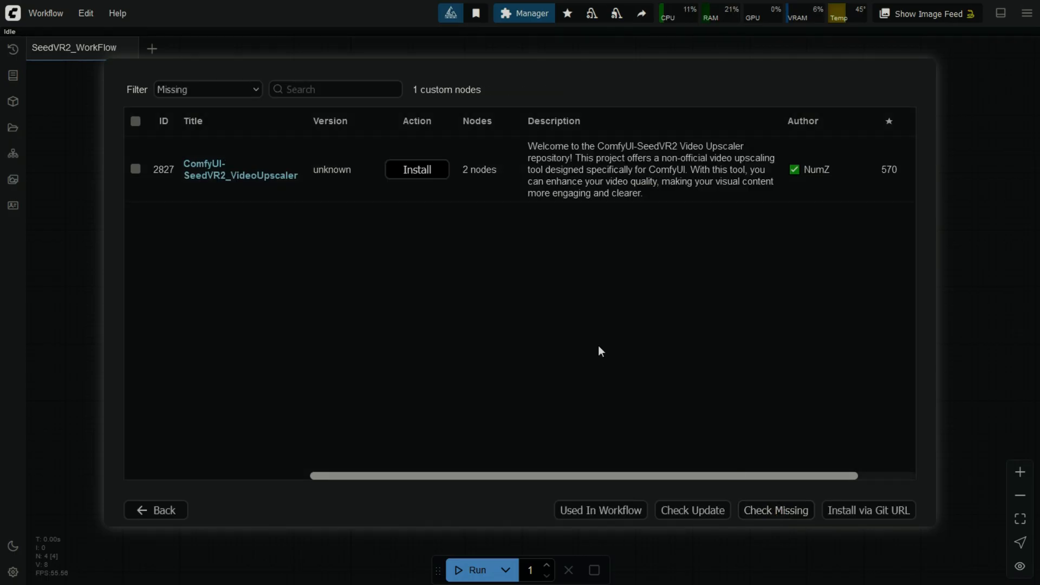
mouse_move(390, 214)
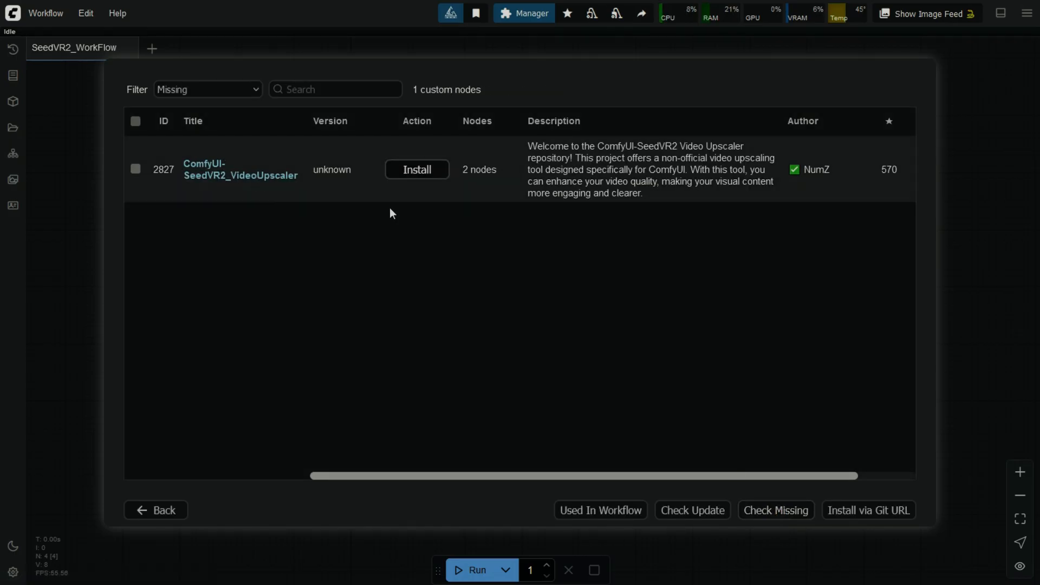
left_click(156, 510)
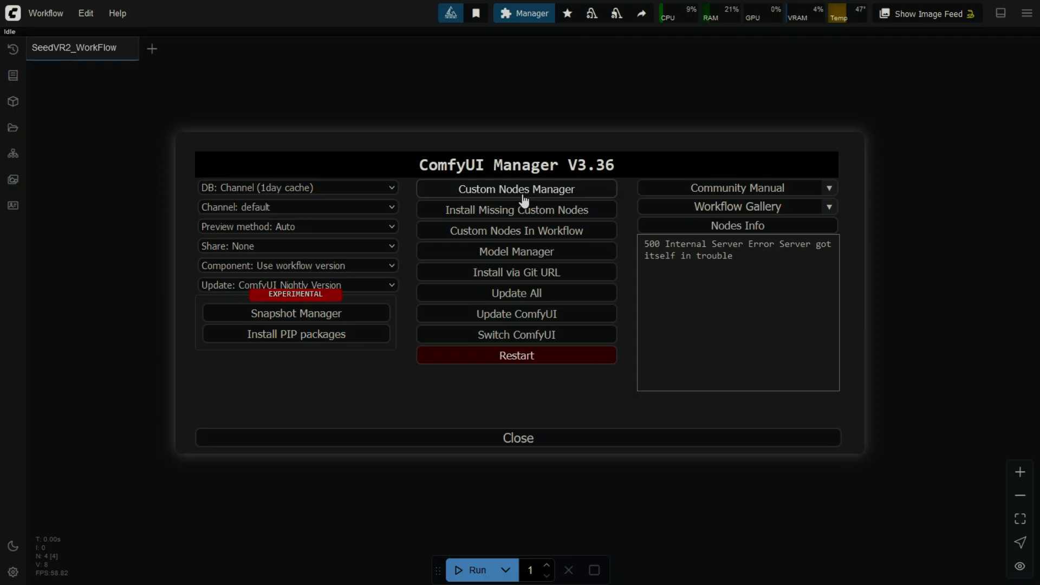
Step: Search 'wan', visit ComfyUI-WanVideoWrapper on GitHub and download its zip archive
left_click(515, 188)
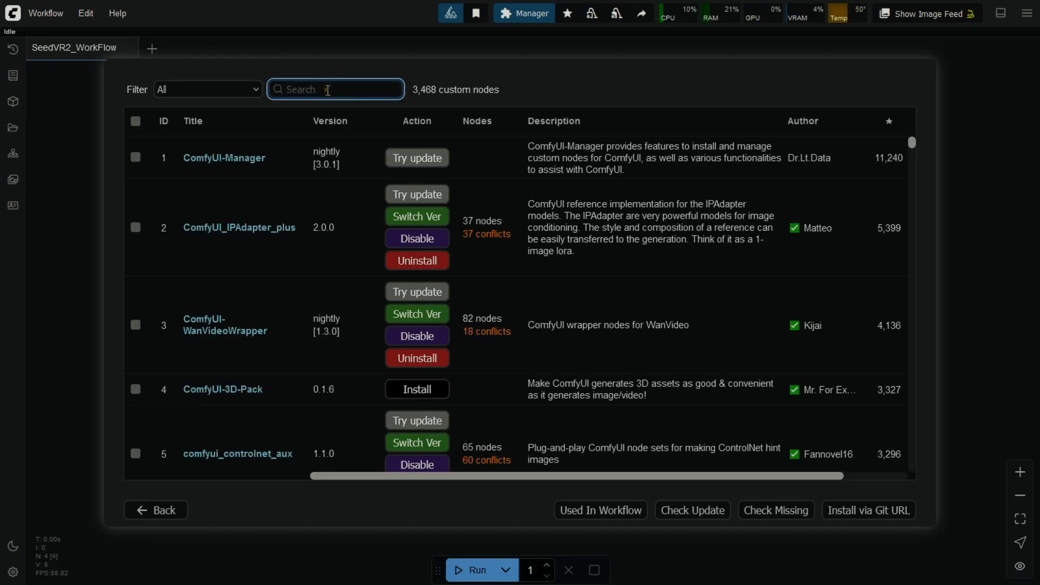
type("wan")
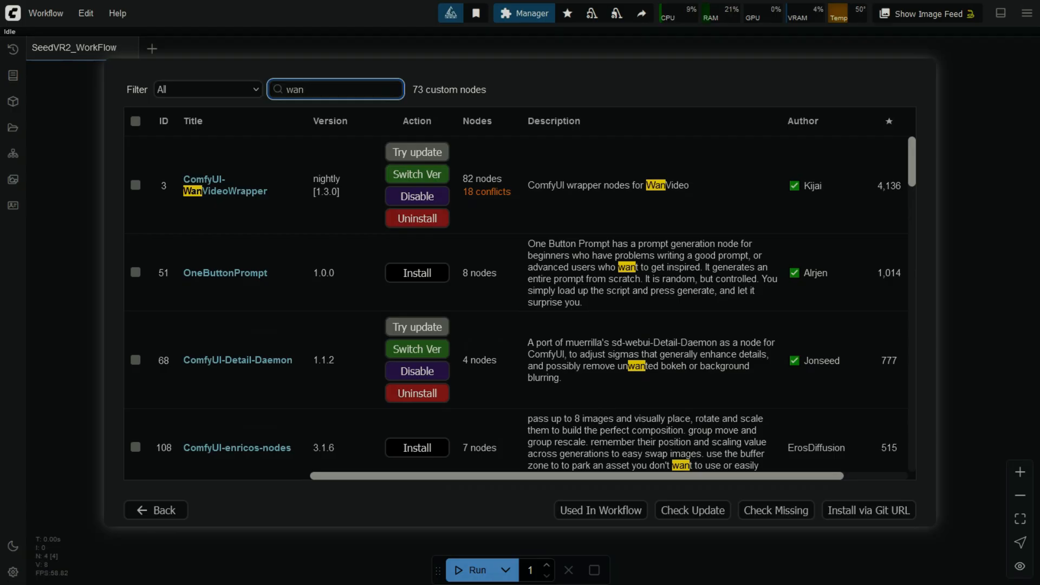
mouse_move(224, 191)
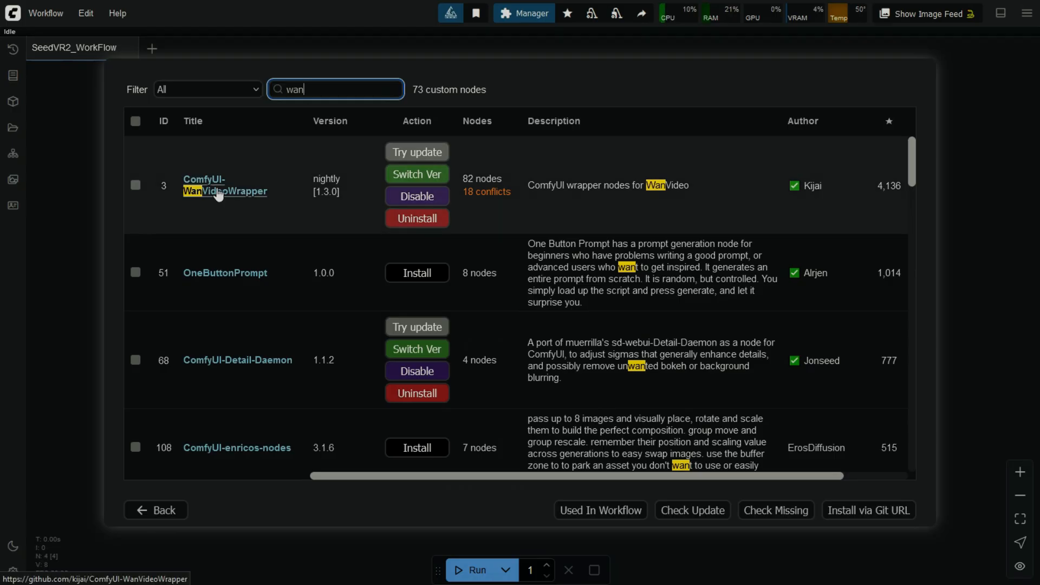
left_click(225, 185)
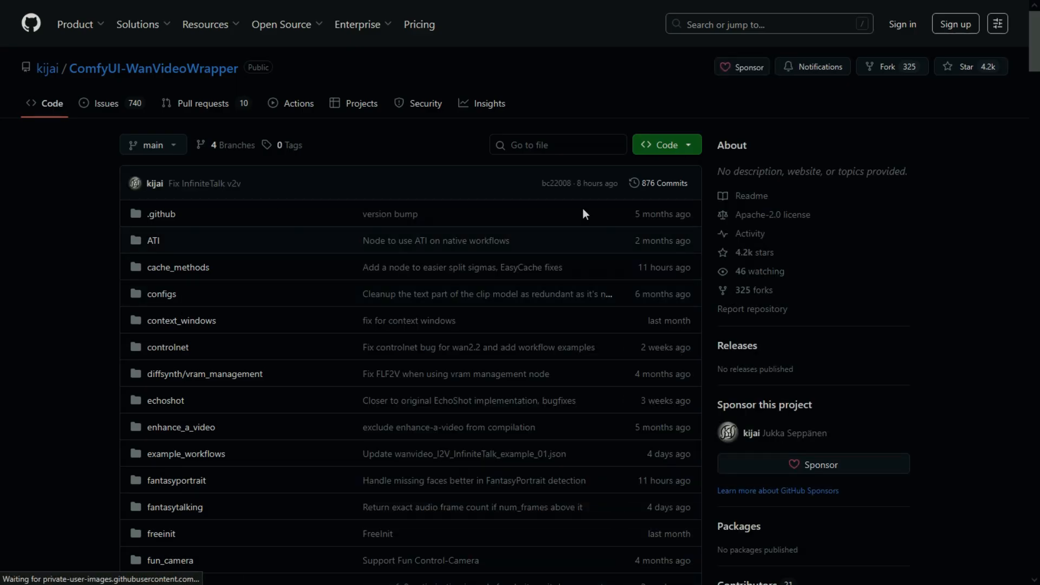
left_click(666, 144)
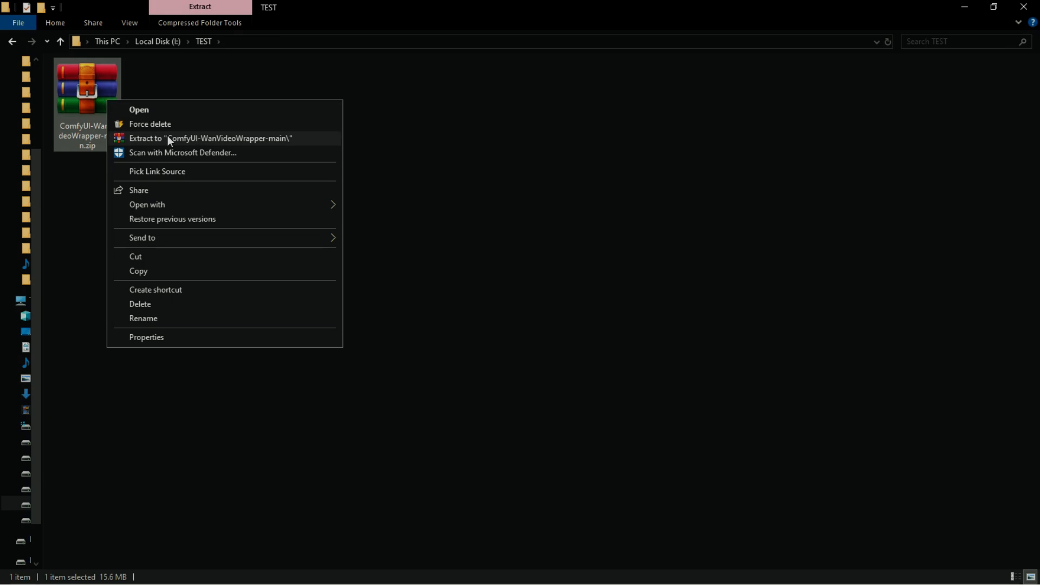
Step: Extract the downloaded archive and copy all files from the extracted wrapper folder
left_click(212, 138)
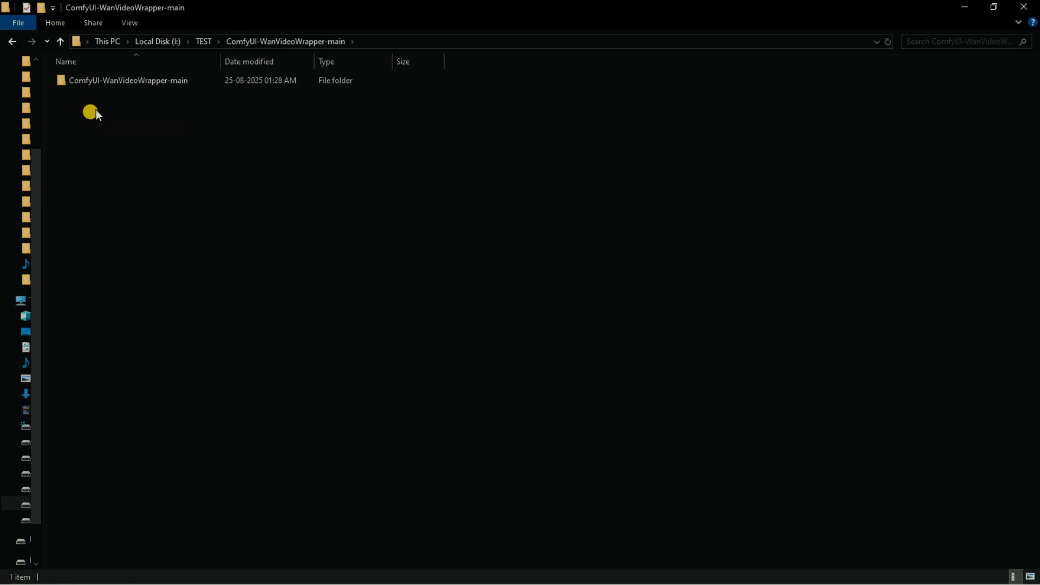
double_click(128, 80)
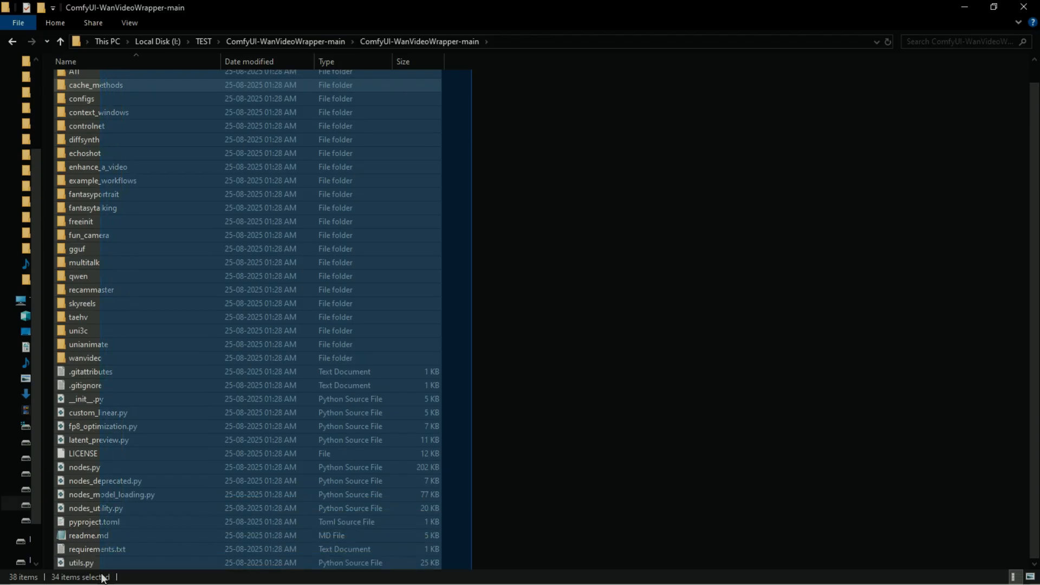
right_click(84, 140)
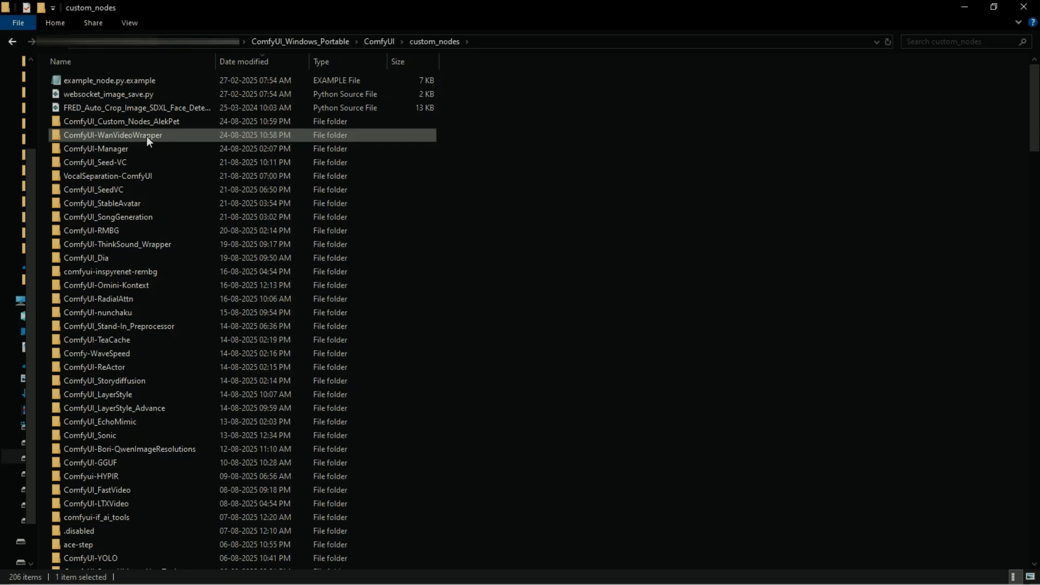
Step: Paste the copied files over the installed ComfyUI-WanVideoWrapper folder's contents
double_click(113, 135)
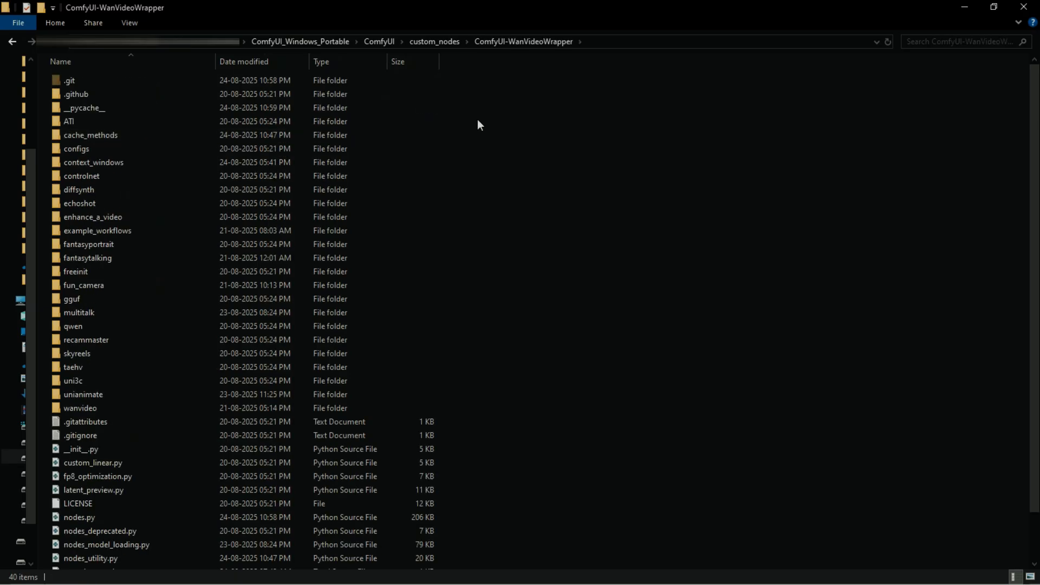
right_click(479, 124)
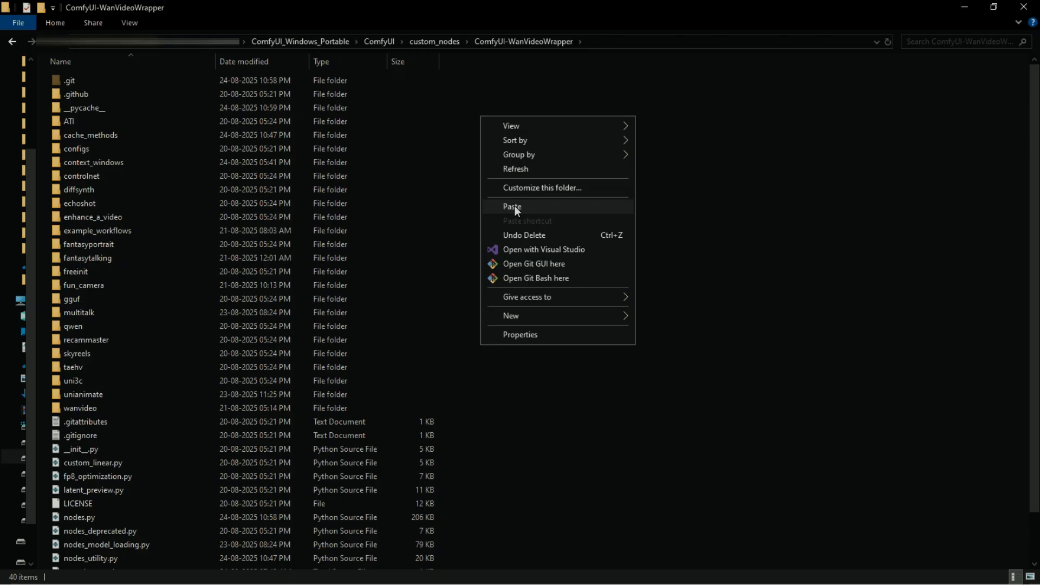
left_click(513, 206)
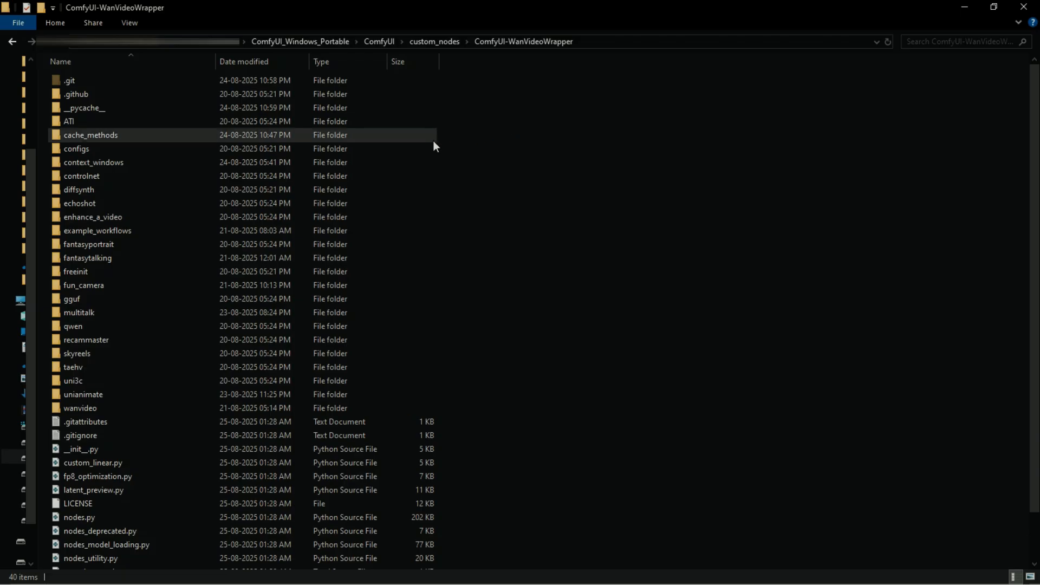
mouse_move(445, 41)
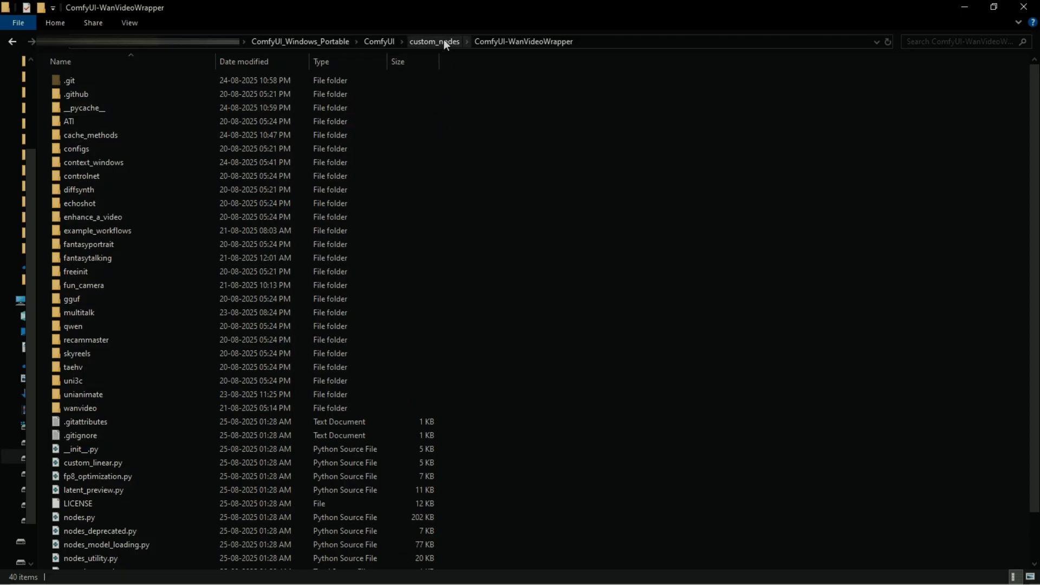
Step: Reopen the wrapper folder and launch a command prompt there via cmd in the address bar
left_click(433, 41)
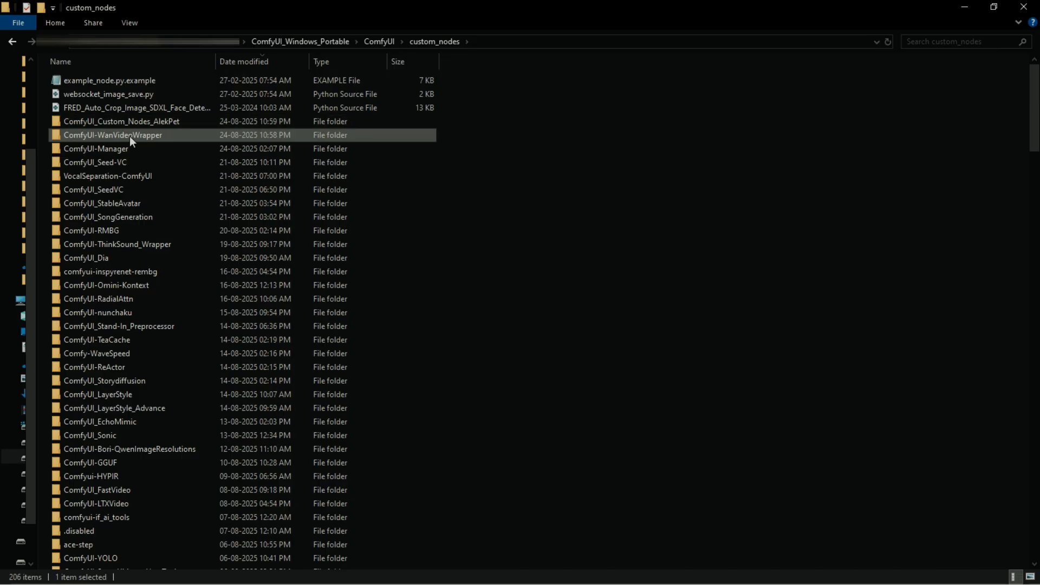
double_click(113, 134)
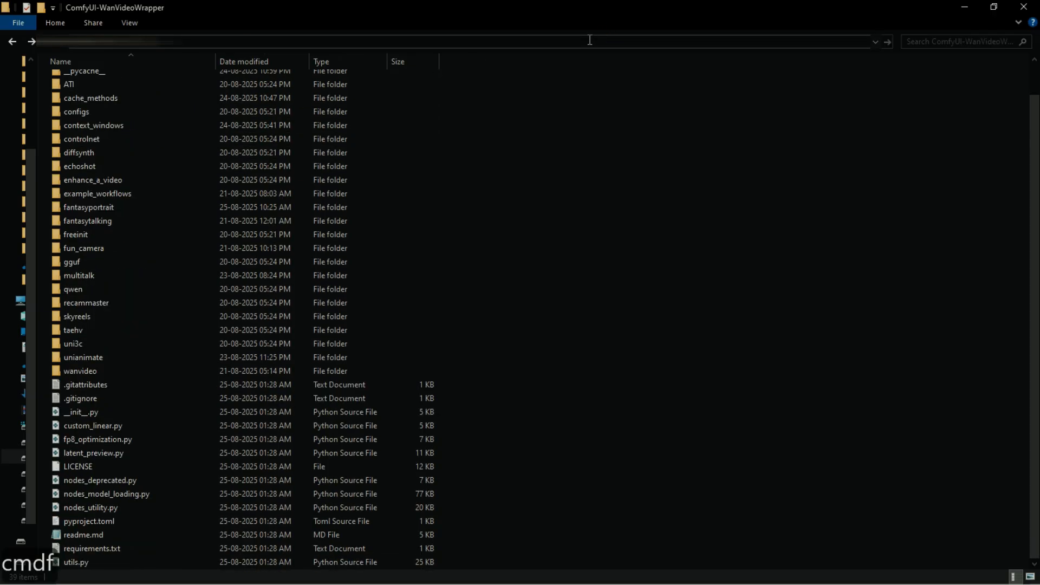
type("cmd")
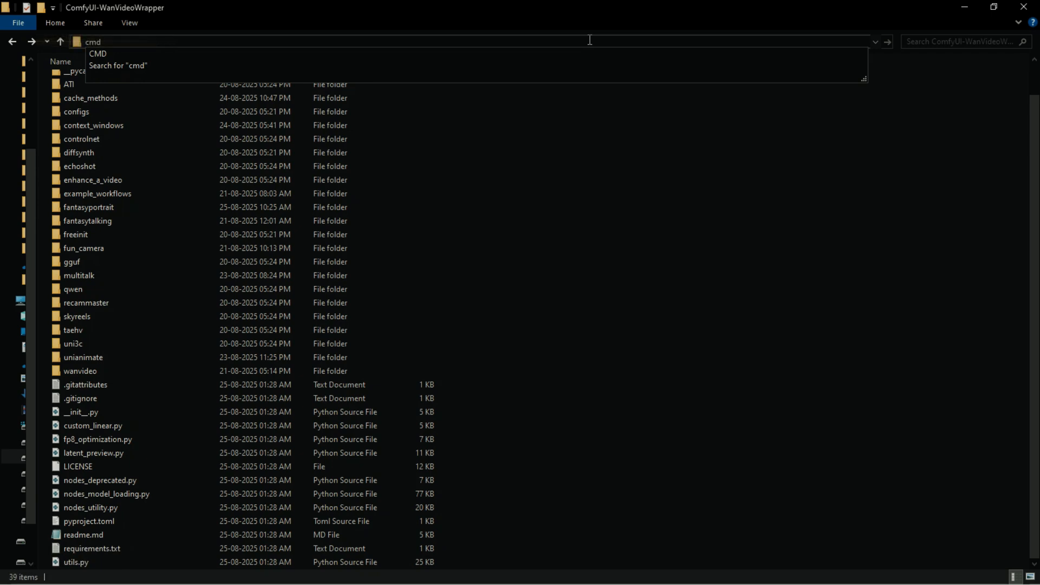
key("Enter")
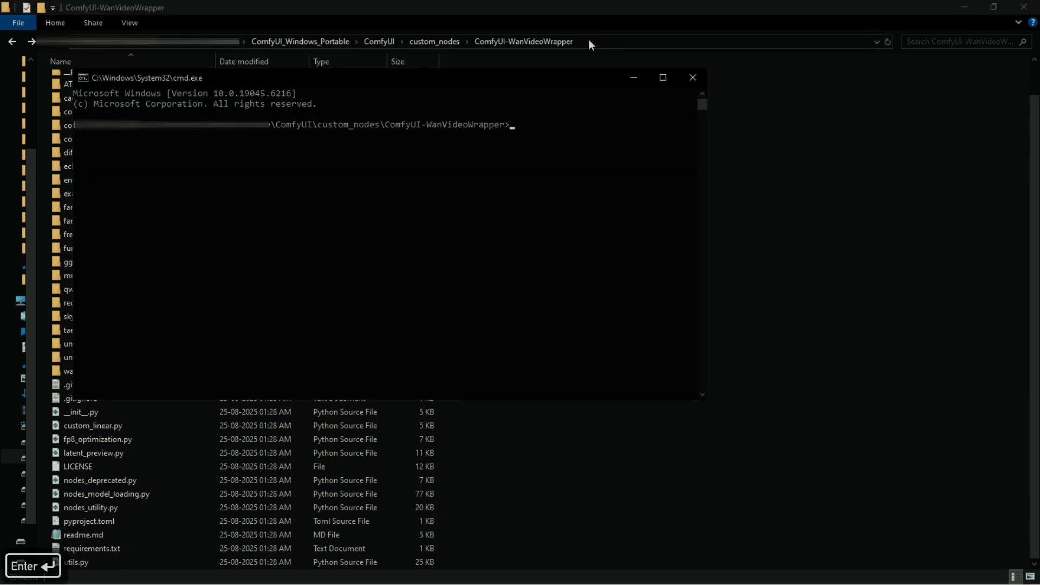
Step: Run git pull twice (3 files changed, then up to date) and close the window
type("g")
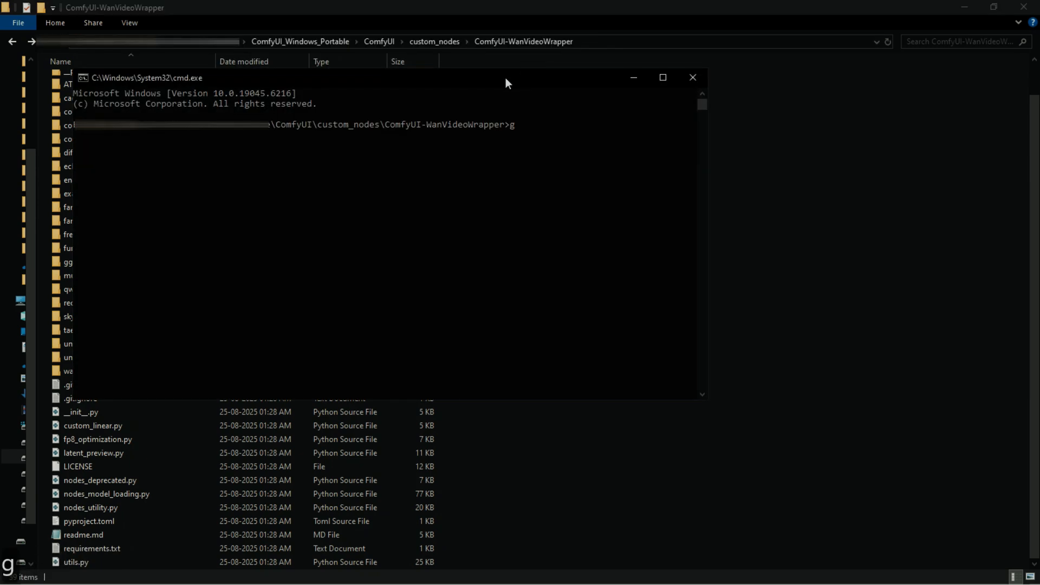
type("it pu")
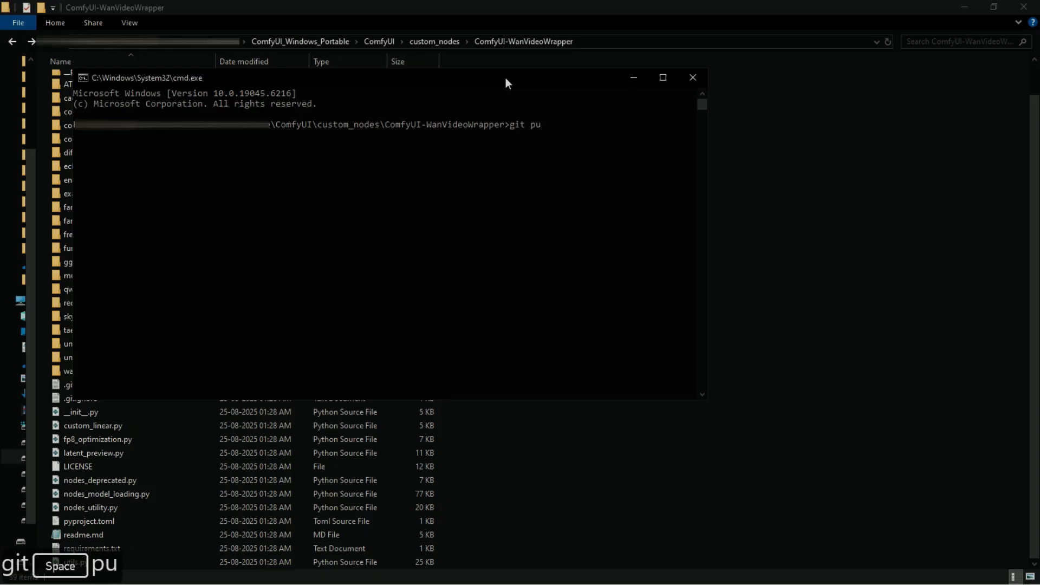
type("ll")
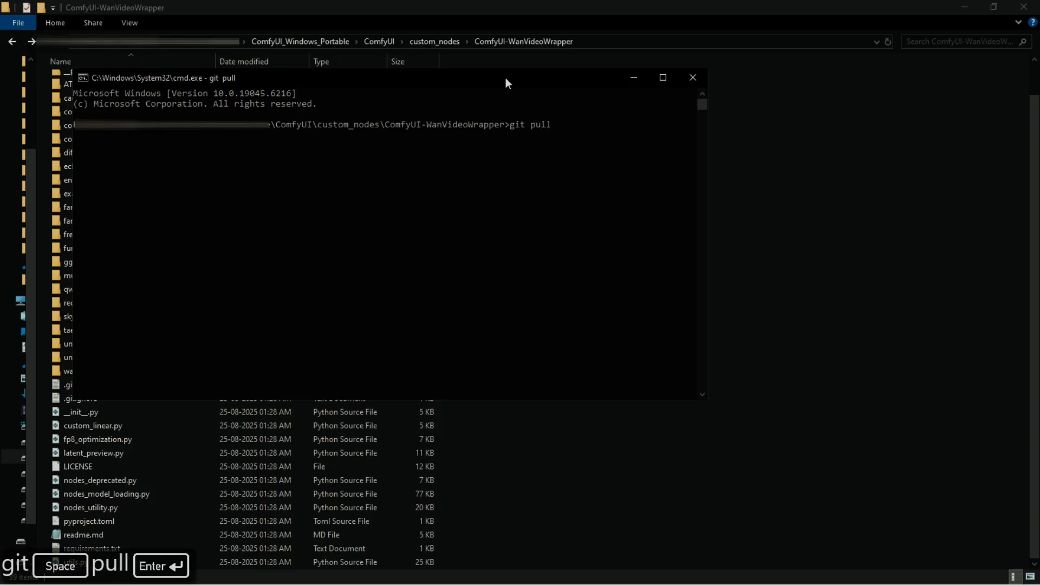
key("Return")
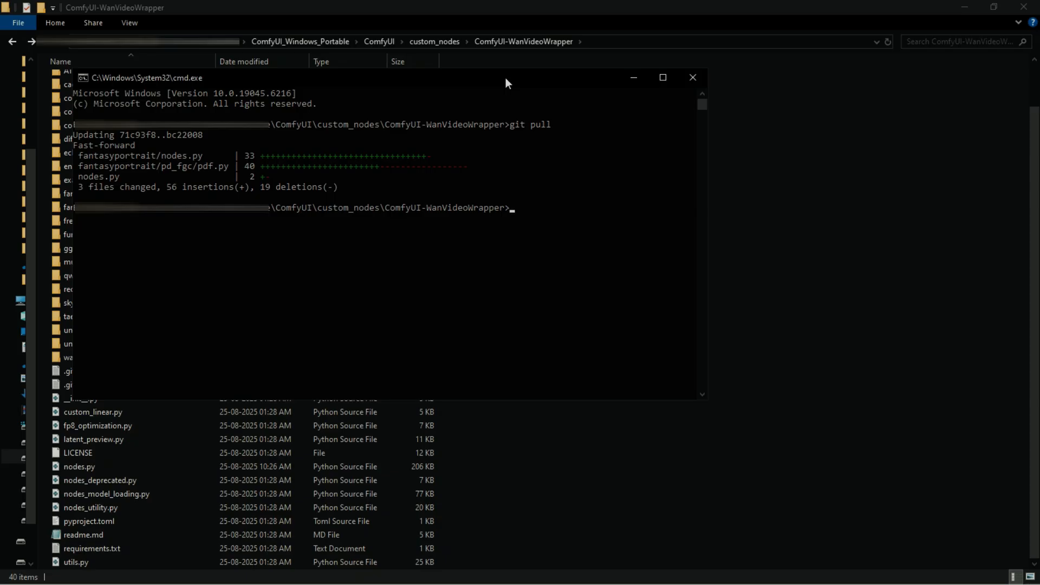
mouse_move(606, 197)
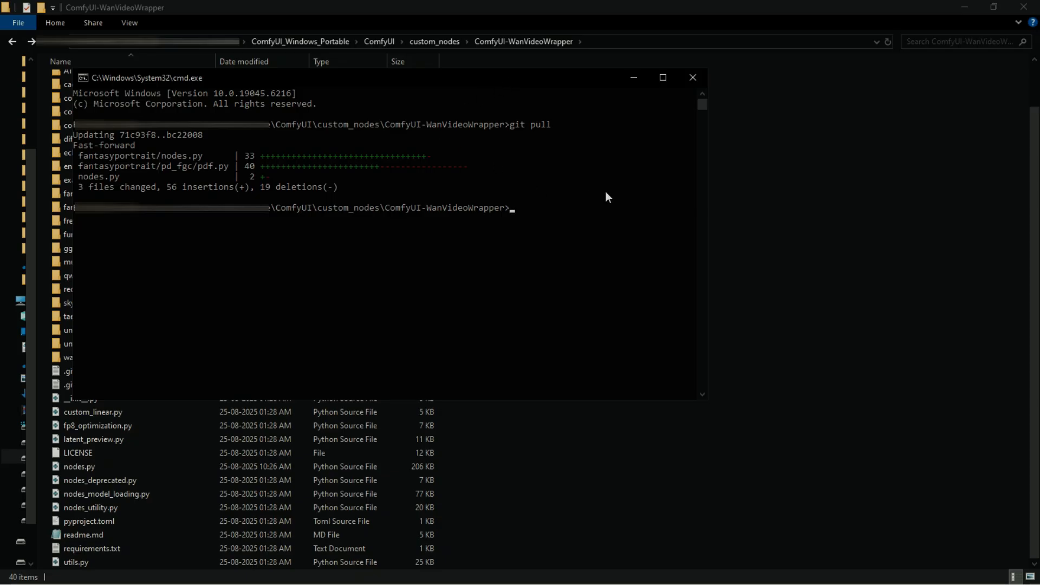
type("git p")
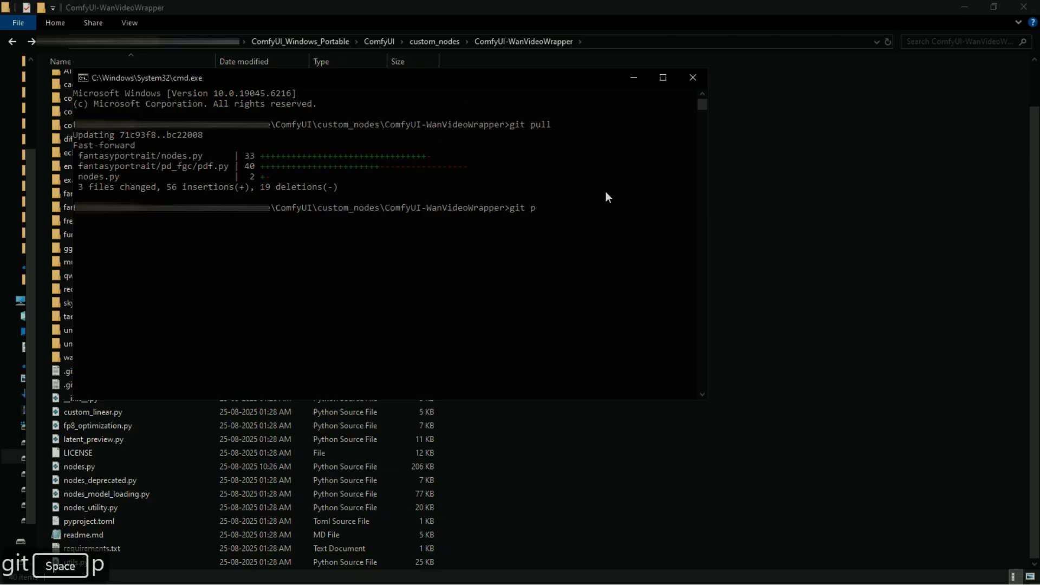
type("ull")
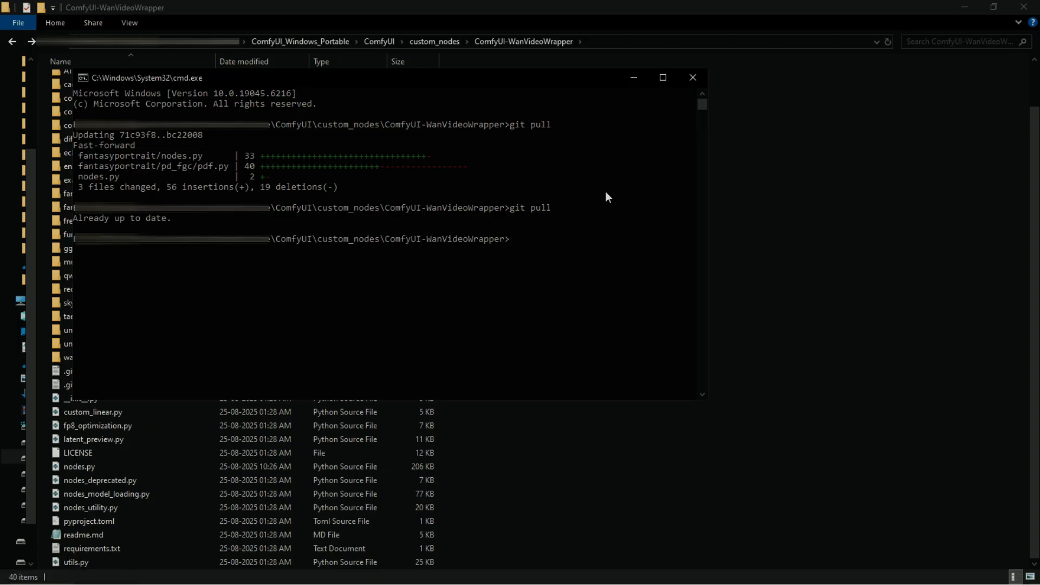
mouse_move(100, 223)
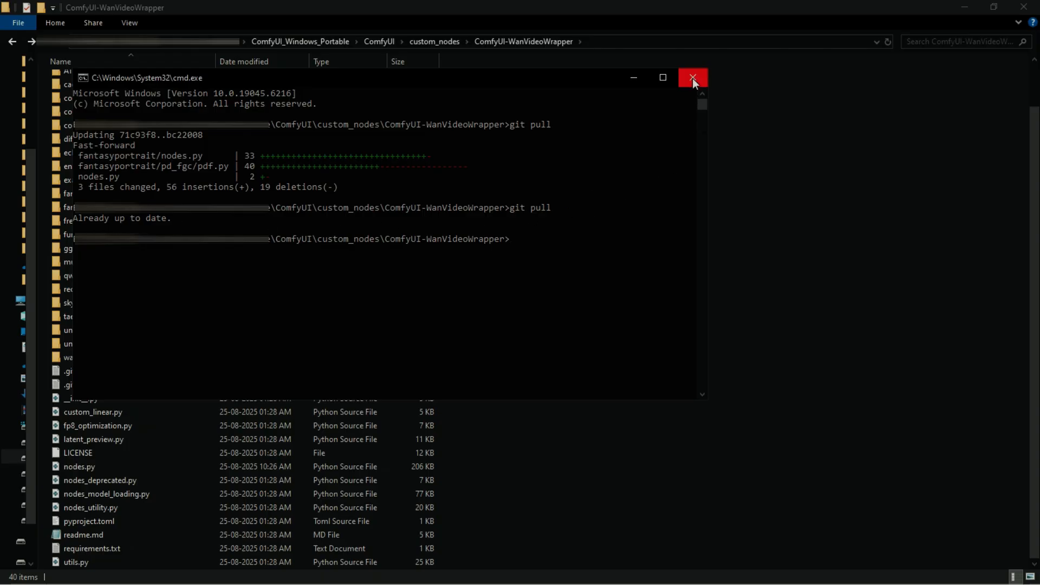
left_click(693, 78)
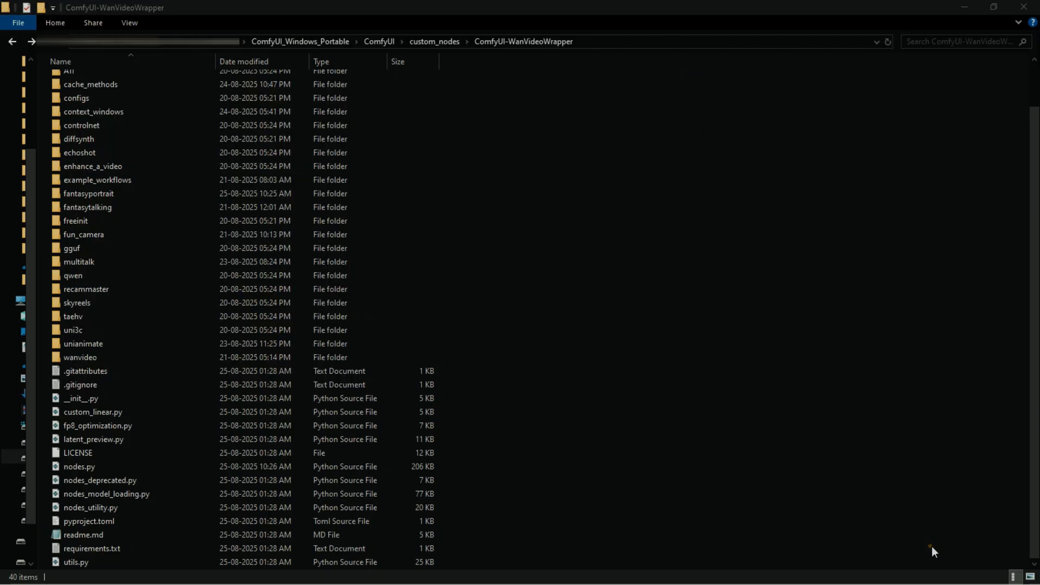